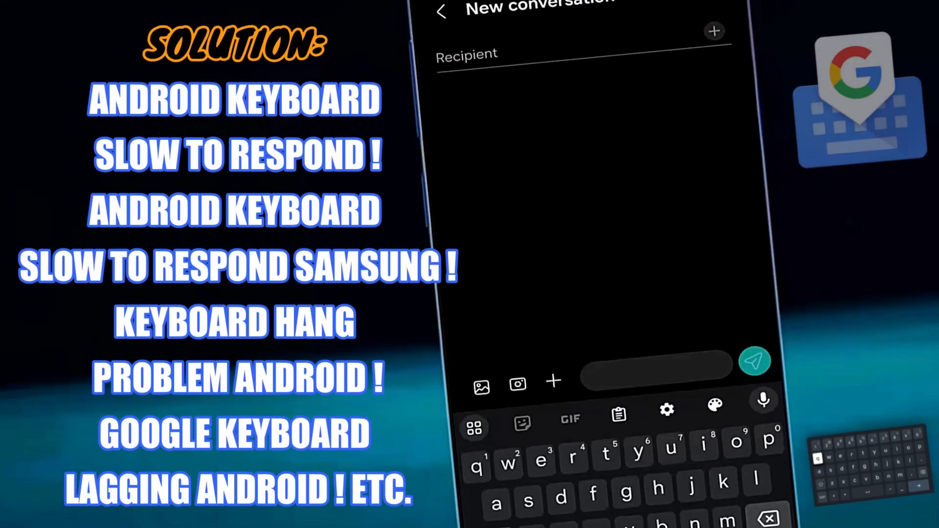
Preview Gboard's settings and preferences, then reach the phone's main Settings list
left_click(666, 410)
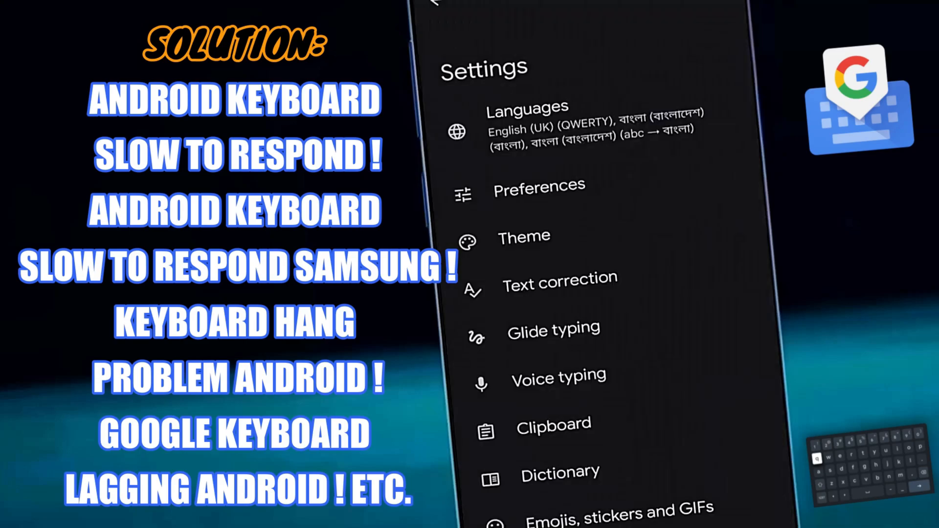
left_click(538, 185)
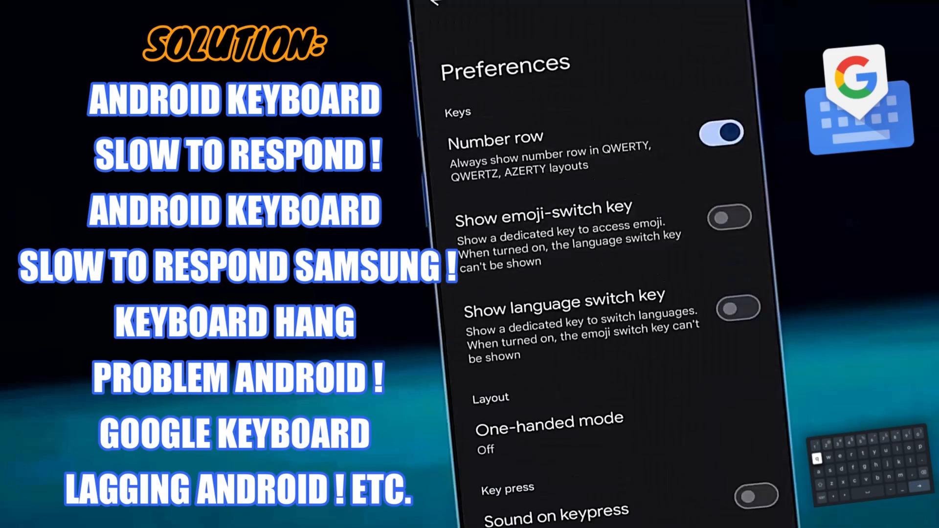
scroll("down", 3)
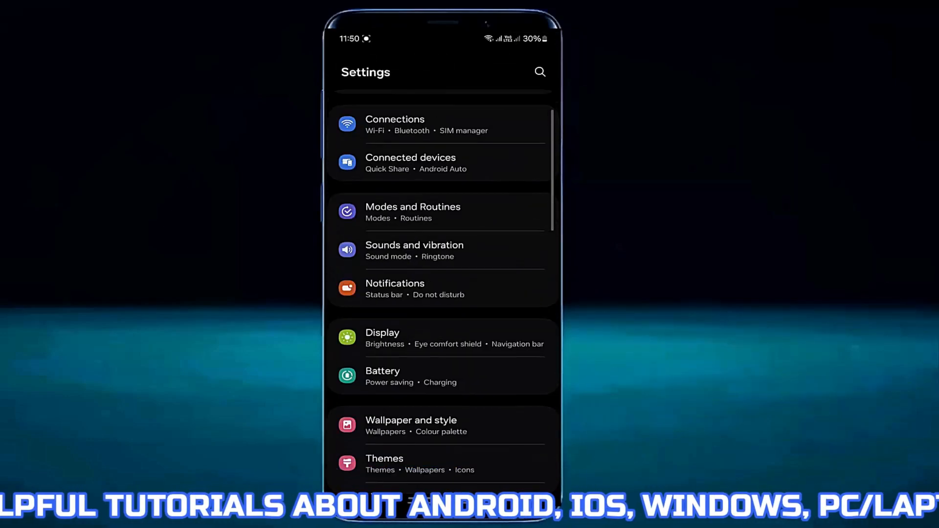
Search the installed apps for 'g' so the list narrows to Gboard
scroll("down", 3)
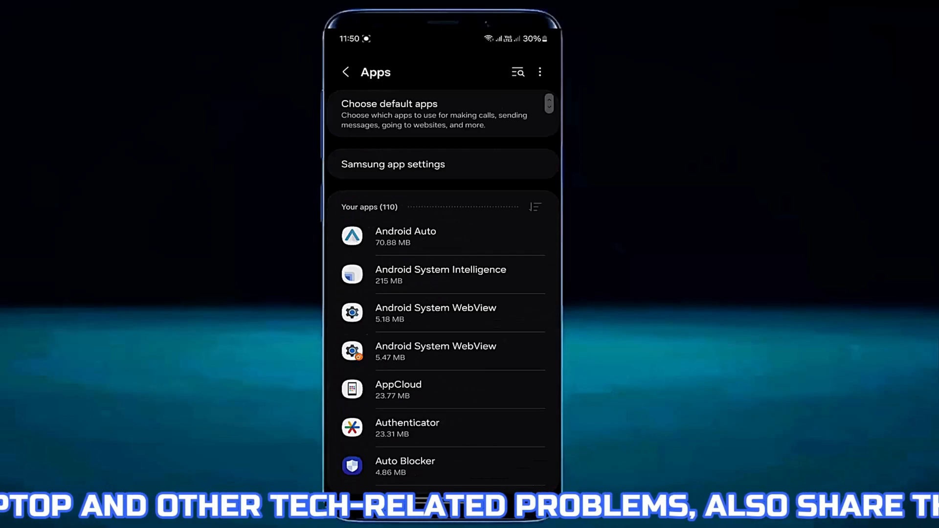
left_click(517, 71)
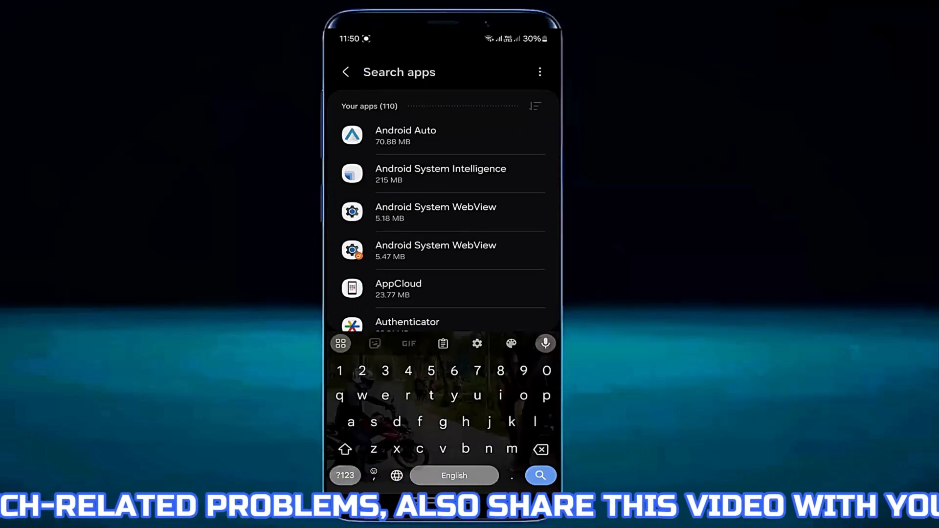
type("gb")
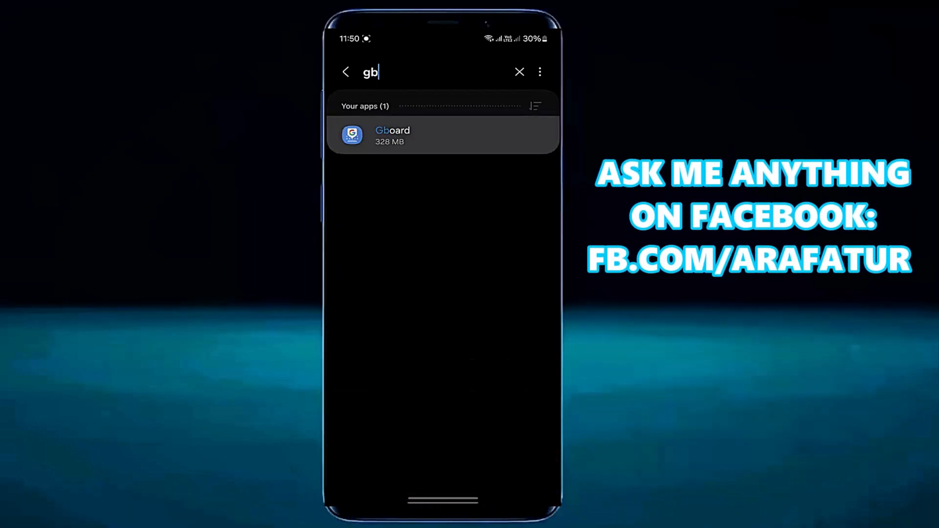
Clear Gboard's stored data from its App info Storage page and confirm
left_click(443, 135)
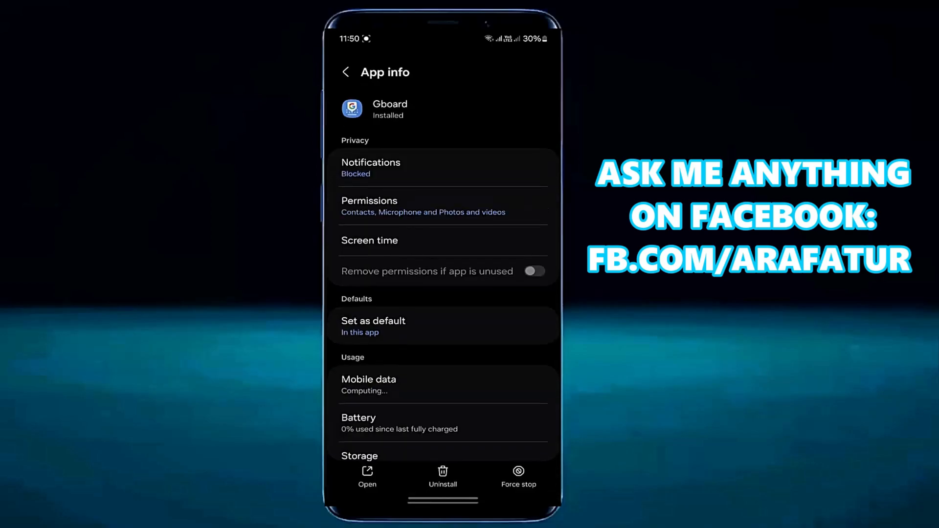
scroll("down", 3)
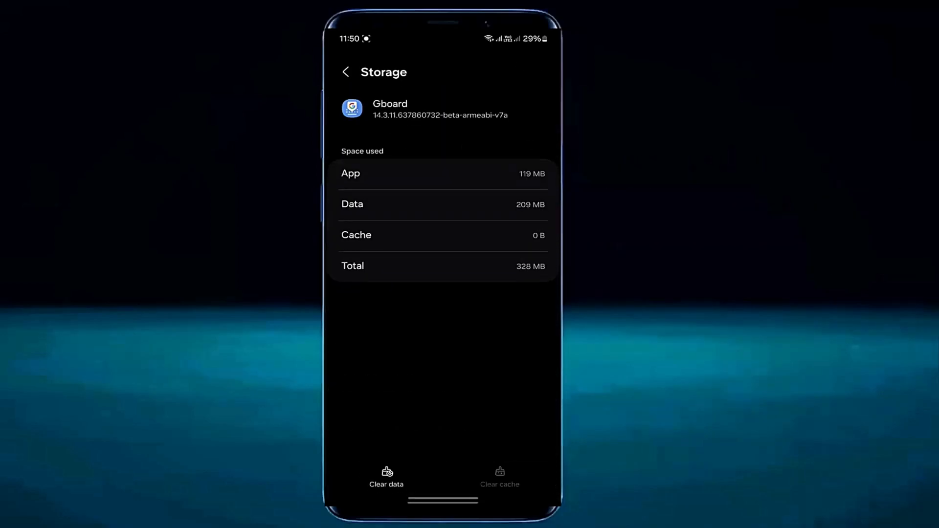
left_click(386, 476)
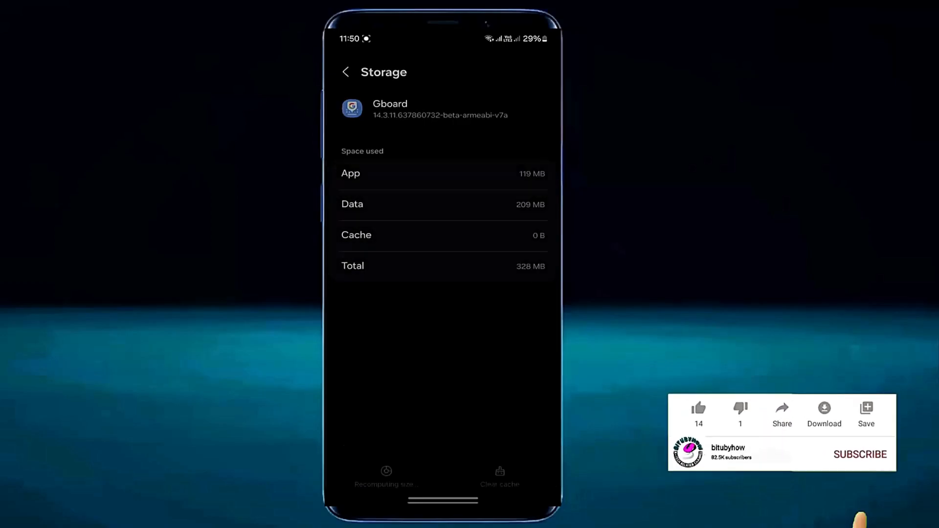
left_click(386, 477)
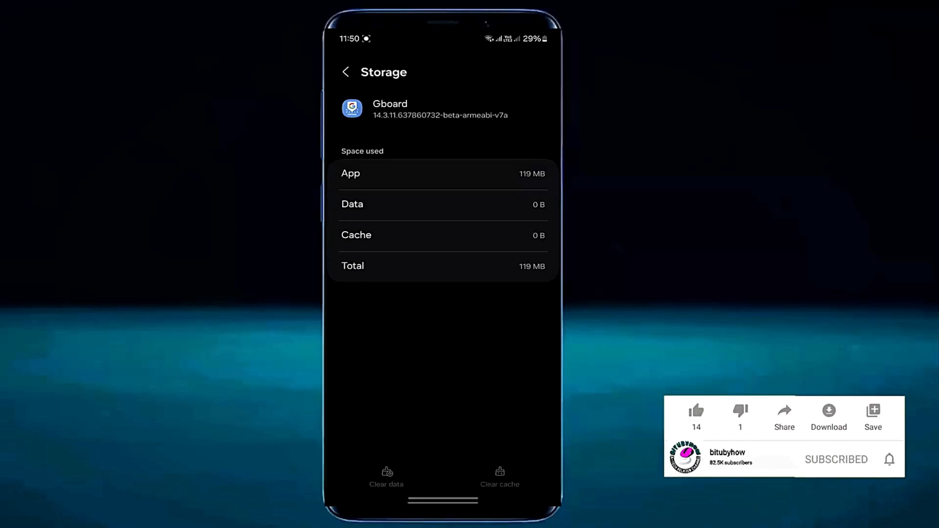
left_click(889, 459)
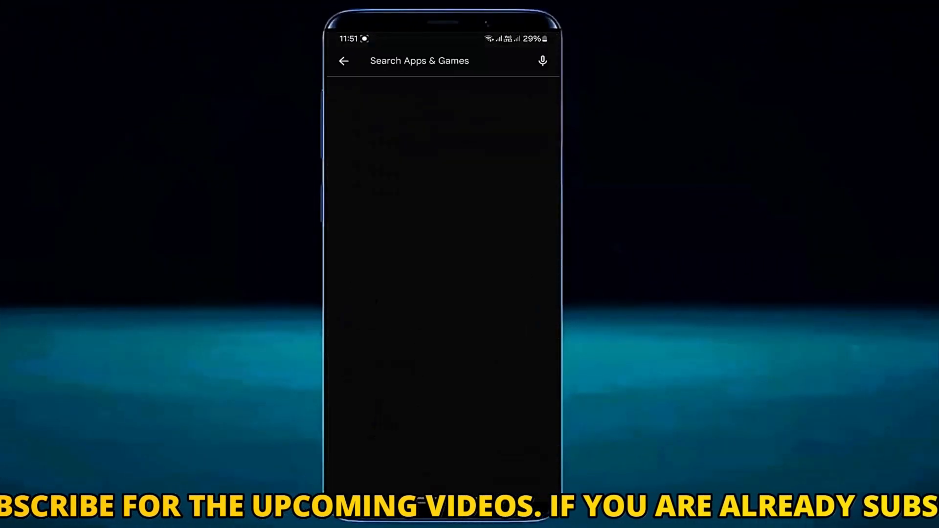
Search the Play Store for 'gb' and view Gboard's listing, shown as installed
left_click(419, 61)
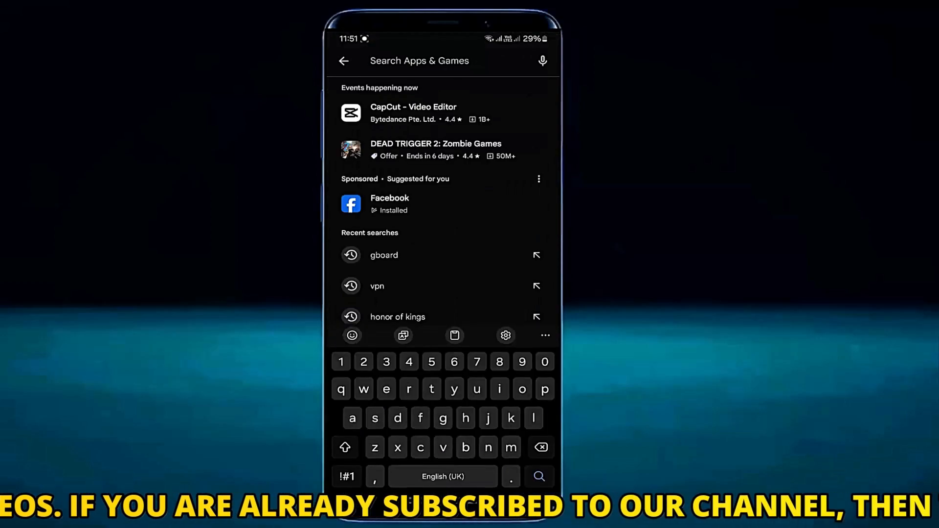
type("g")
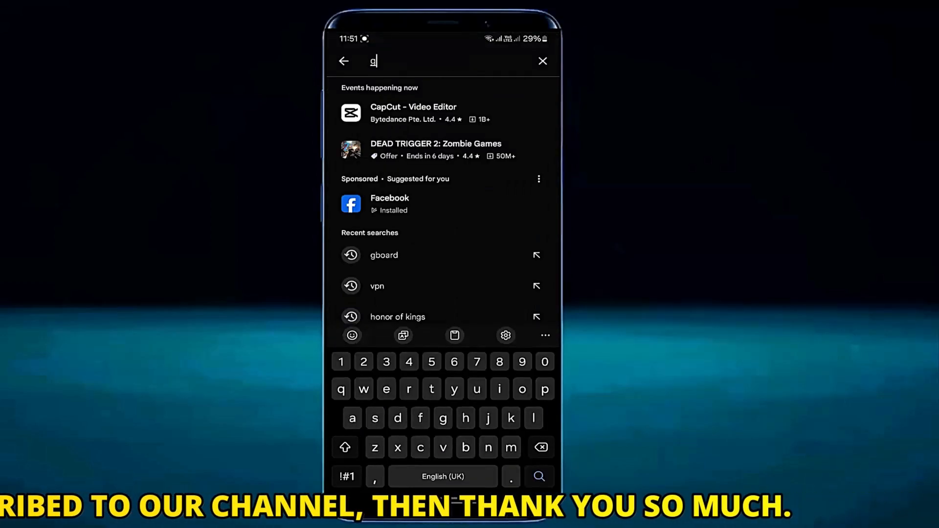
type("b")
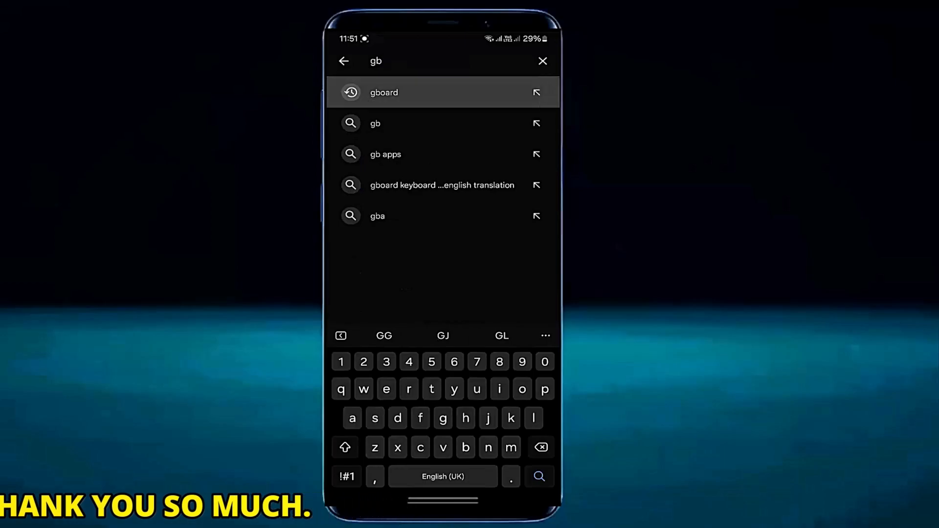
left_click(383, 92)
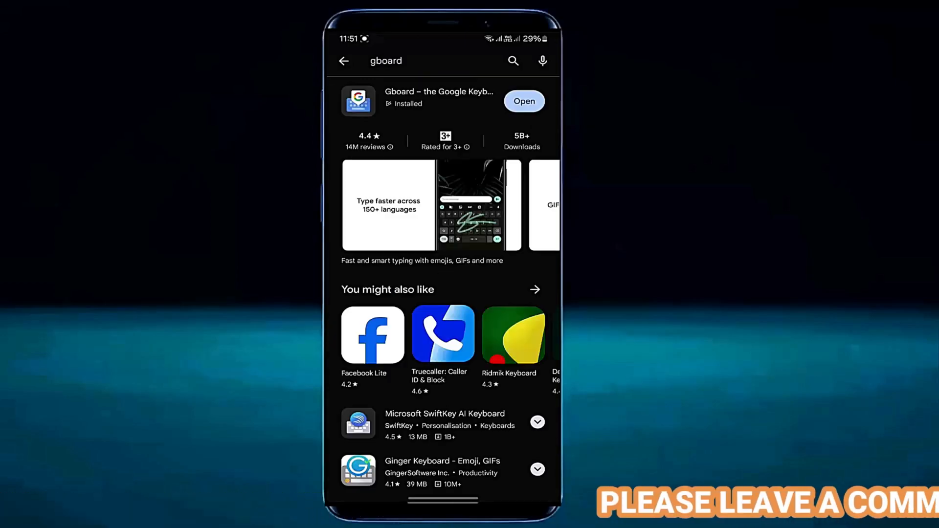
left_click(438, 100)
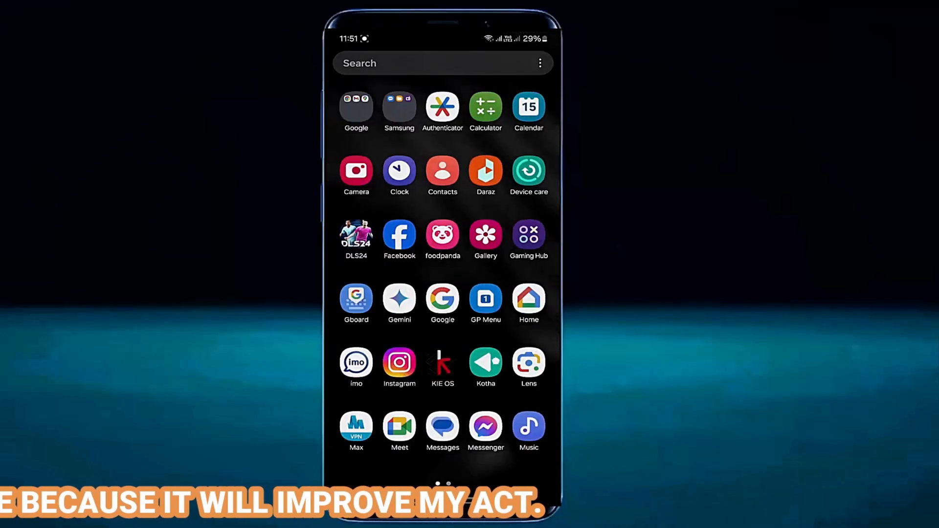
Make Gboard the default input method and add two Bangla (Bangladesh) keyboards beside English (UK)
left_click(356, 298)
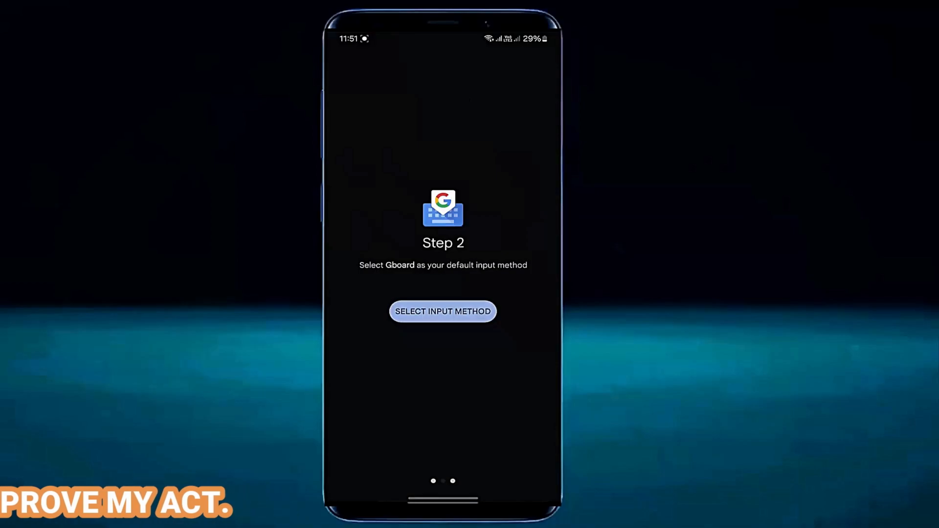
left_click(442, 311)
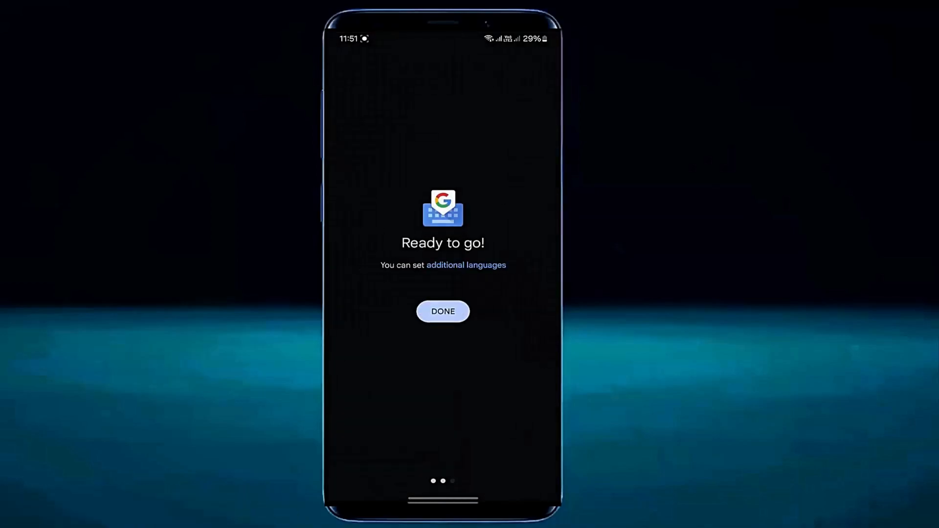
left_click(442, 311)
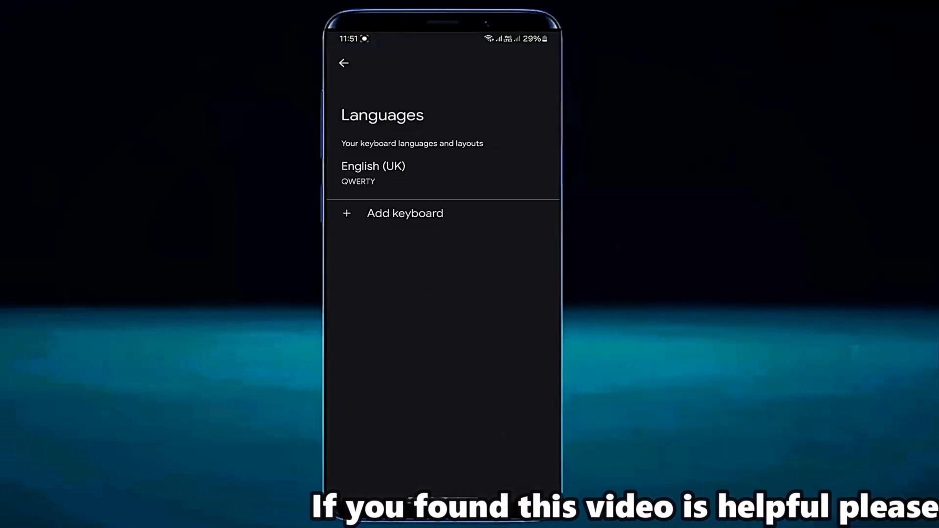
left_click(404, 214)
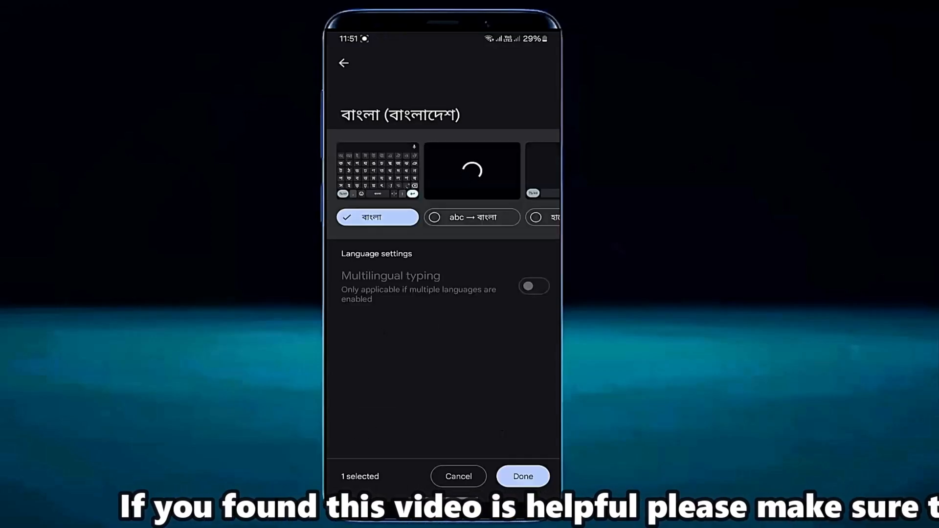
left_click(521, 476)
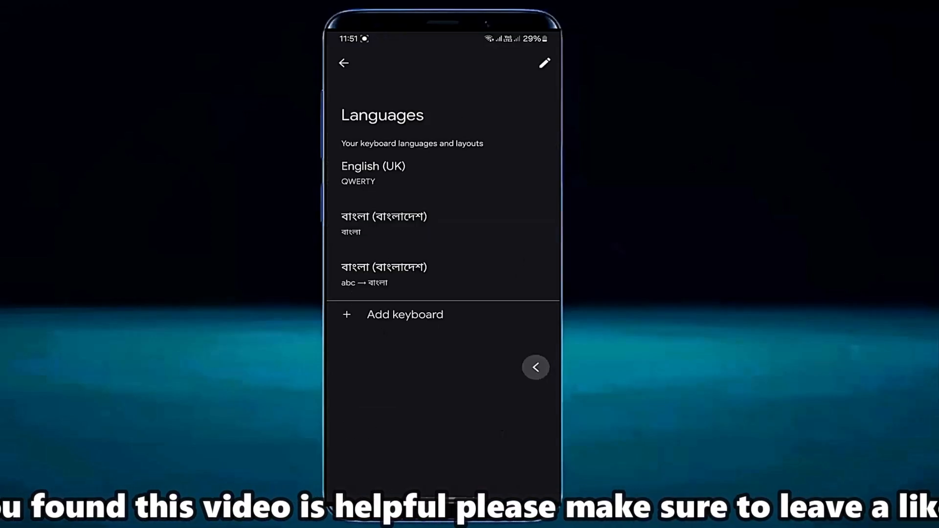
Switch off Haptic feedback on keypress in Gboard Preferences
left_click(343, 63)
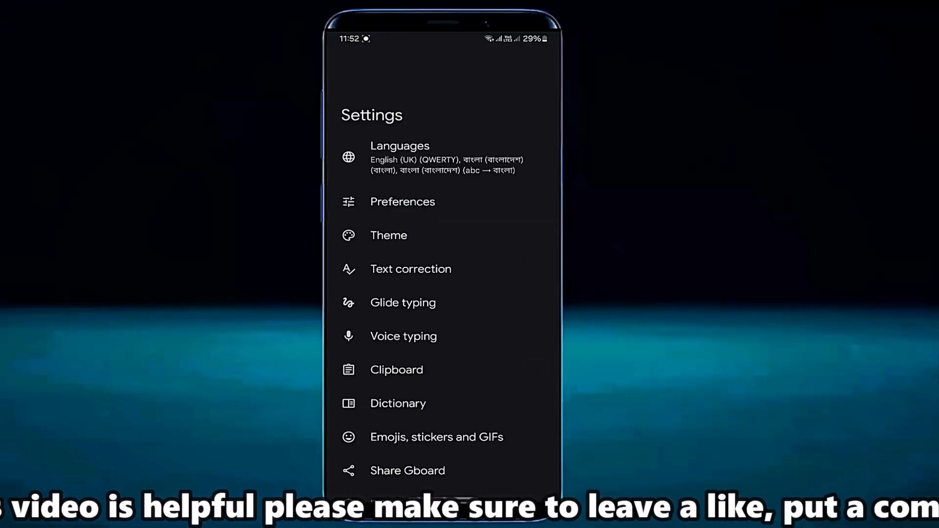
left_click(402, 201)
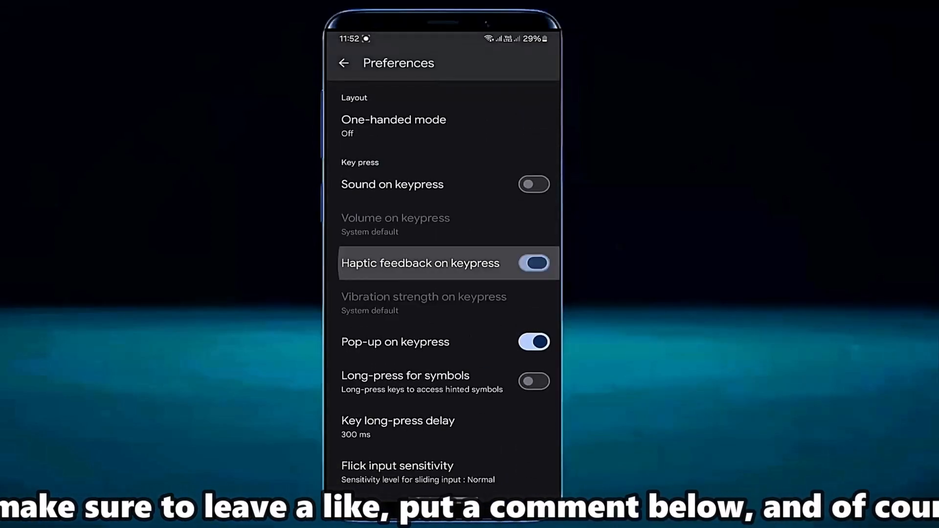
left_click(532, 263)
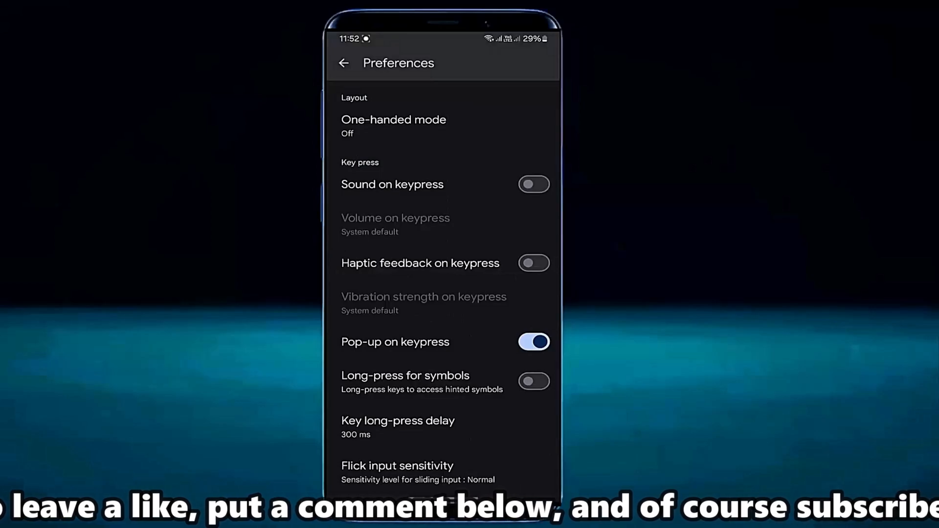
left_click(344, 62)
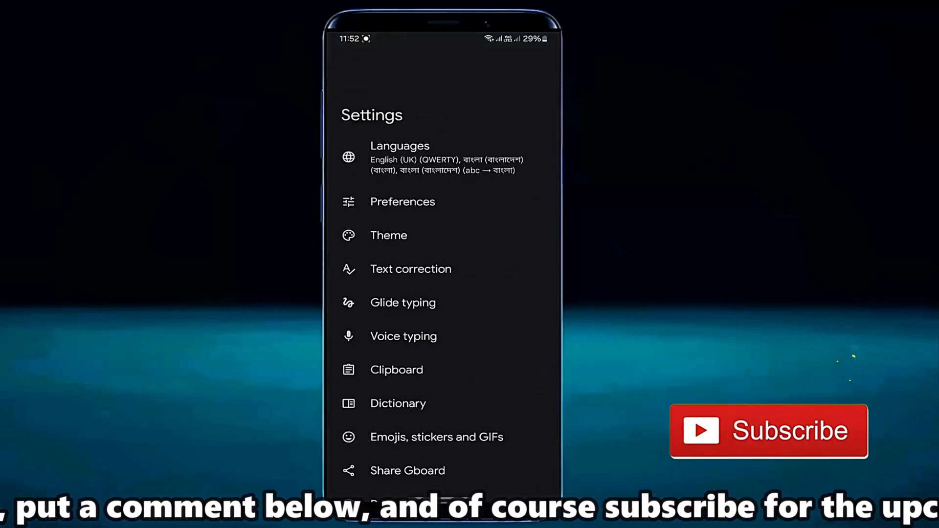
Apply the dark colour theme with Key borders kept on
left_click(389, 235)
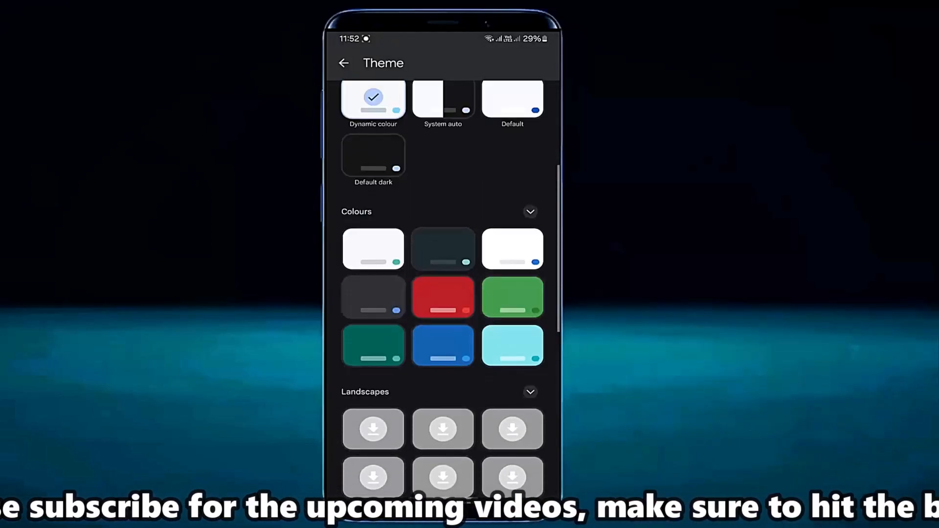
left_click(442, 249)
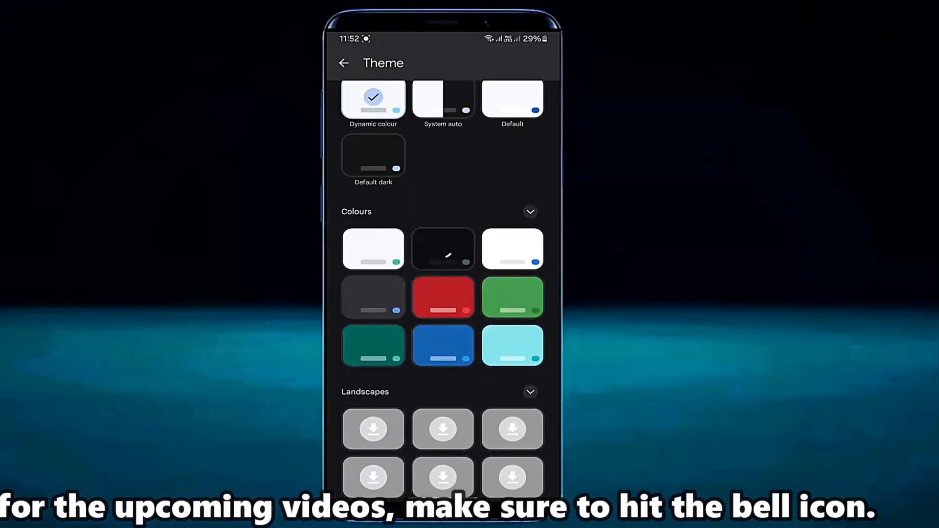
left_click(442, 248)
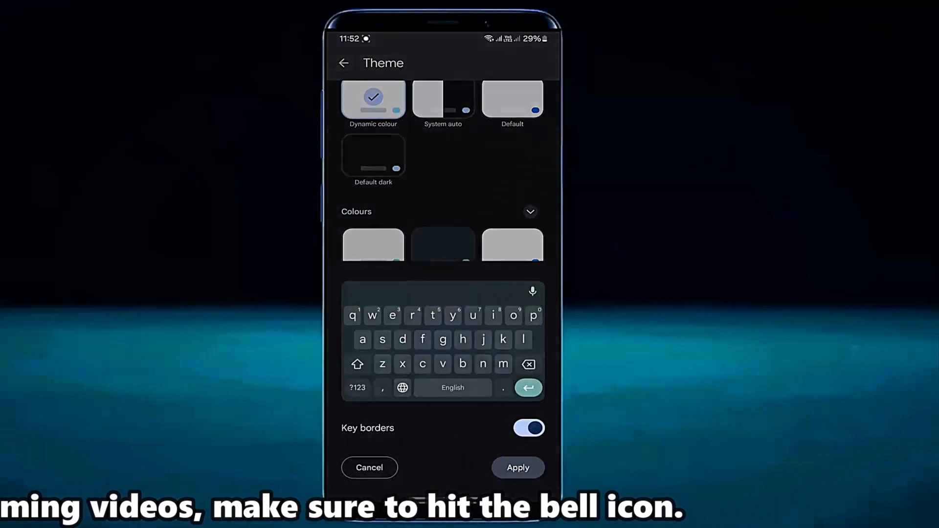
left_click(528, 427)
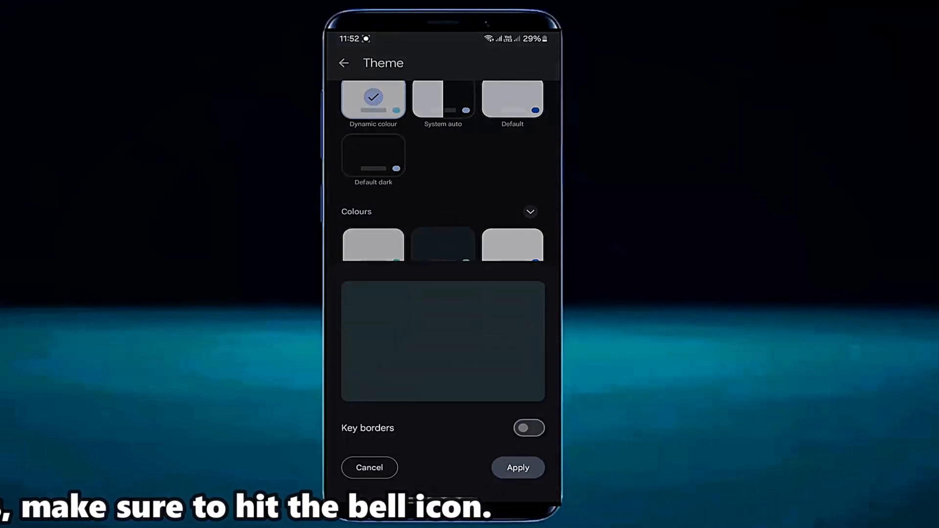
left_click(529, 427)
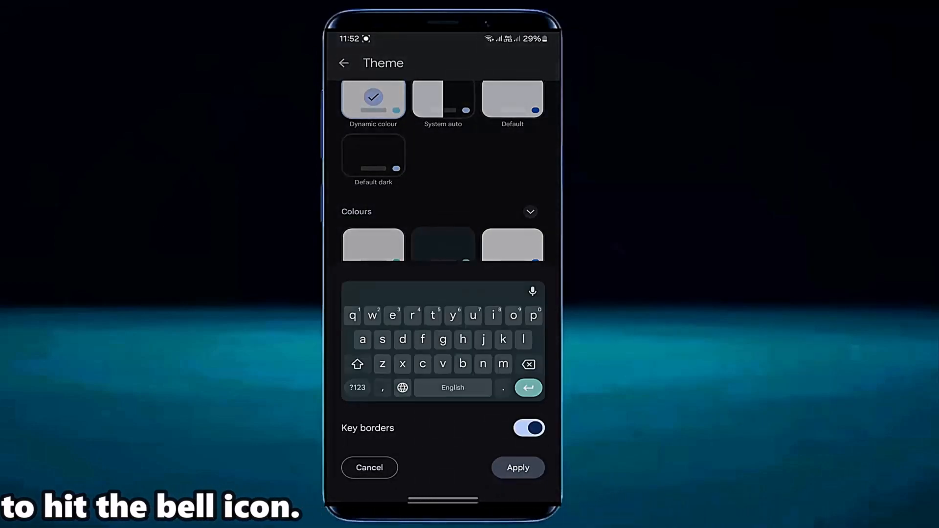
left_click(528, 427)
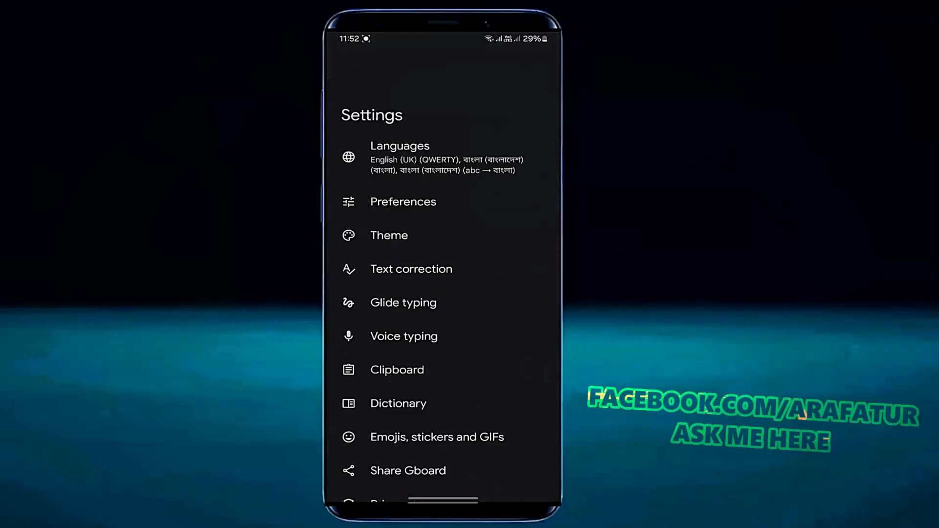
Return home and start a new Messages conversation showing the dark-themed Gboard
key("home")
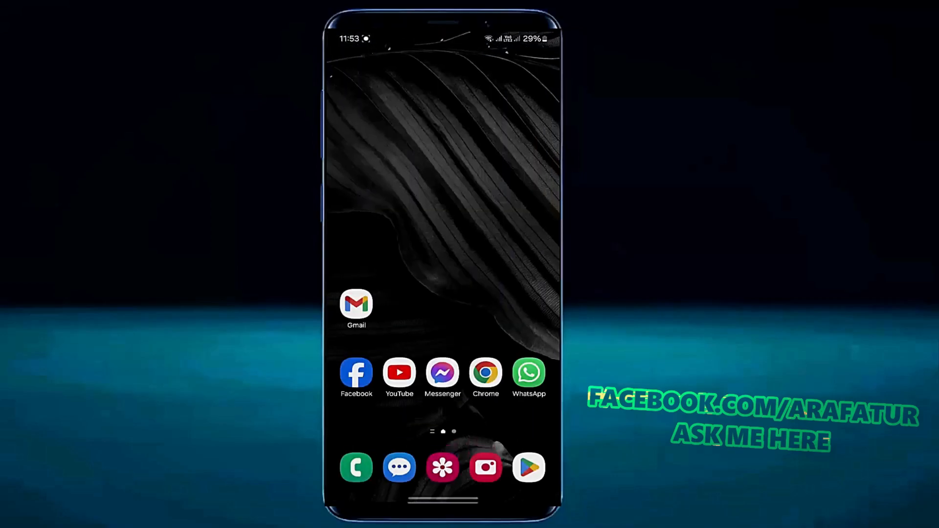
left_click(399, 468)
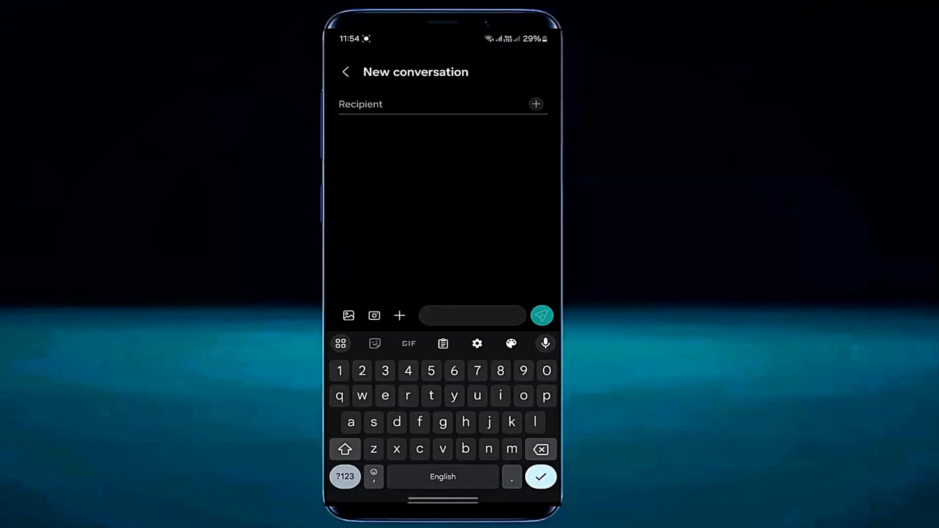